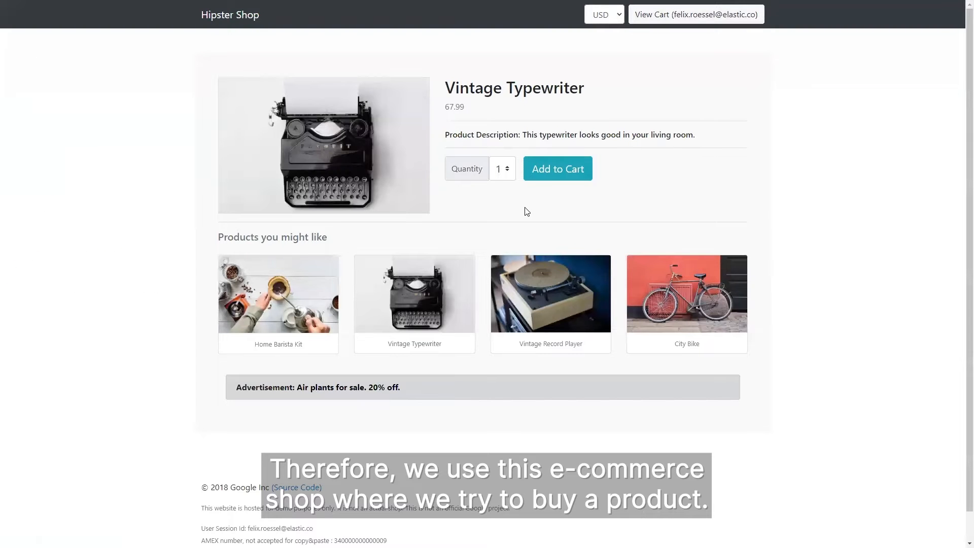
# Add the Vintage Typewriter to the cart and watch the button stay stuck on Loading.
pyautogui.click(557, 168)
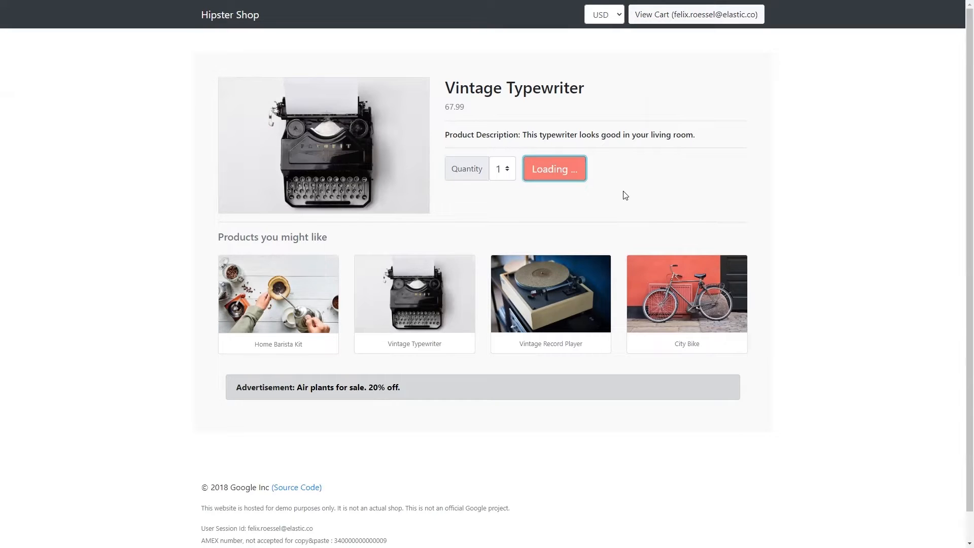
pyautogui.click(554, 169)
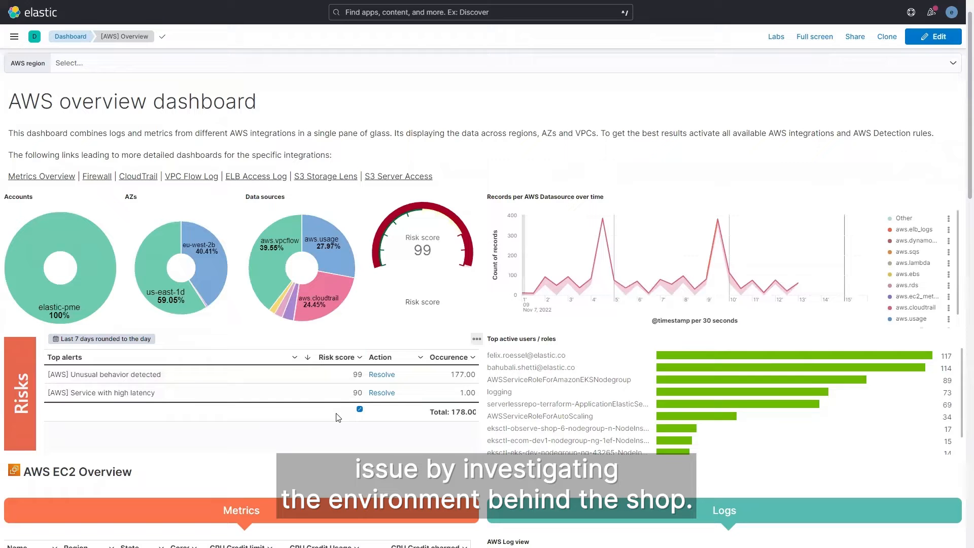
pyautogui.moveTo(168, 392)
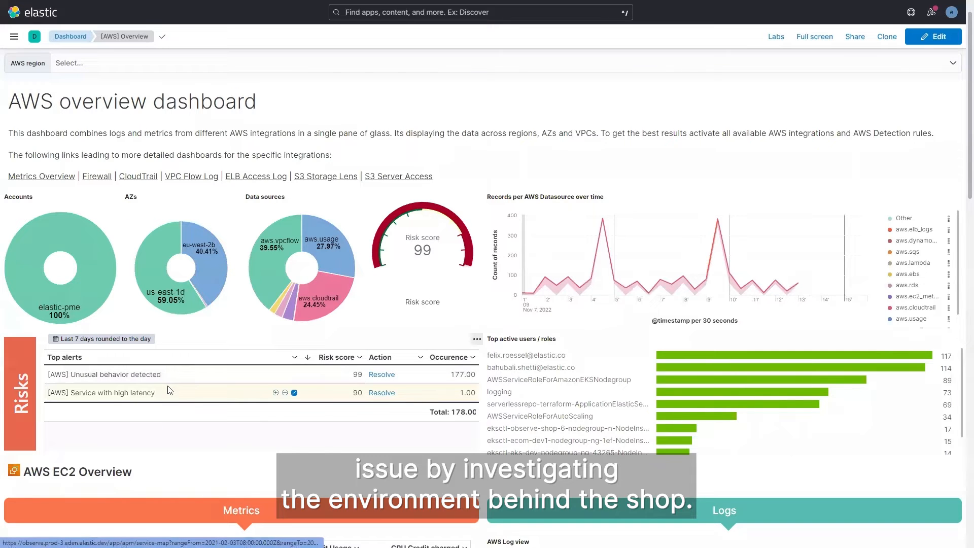
# Scroll the [AWS] Overview dashboard through the Risks table, EC2, EBS and Lambda panels.
pyautogui.scroll(-3)
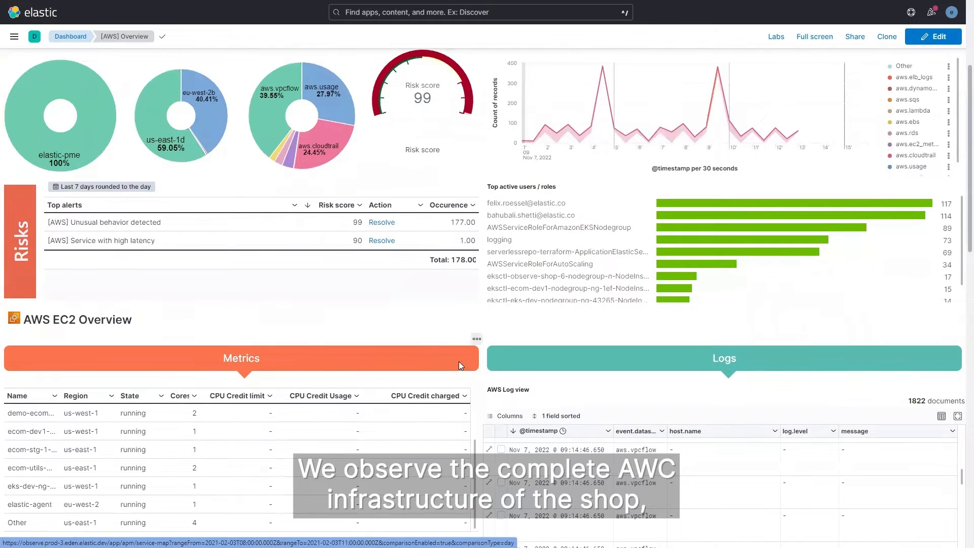
pyautogui.scroll(-3)
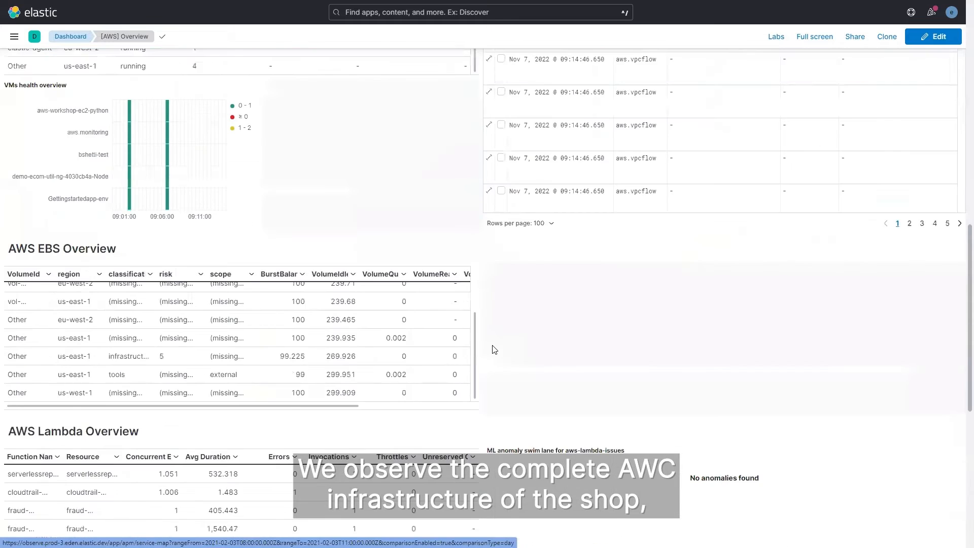
pyautogui.scroll(-3)
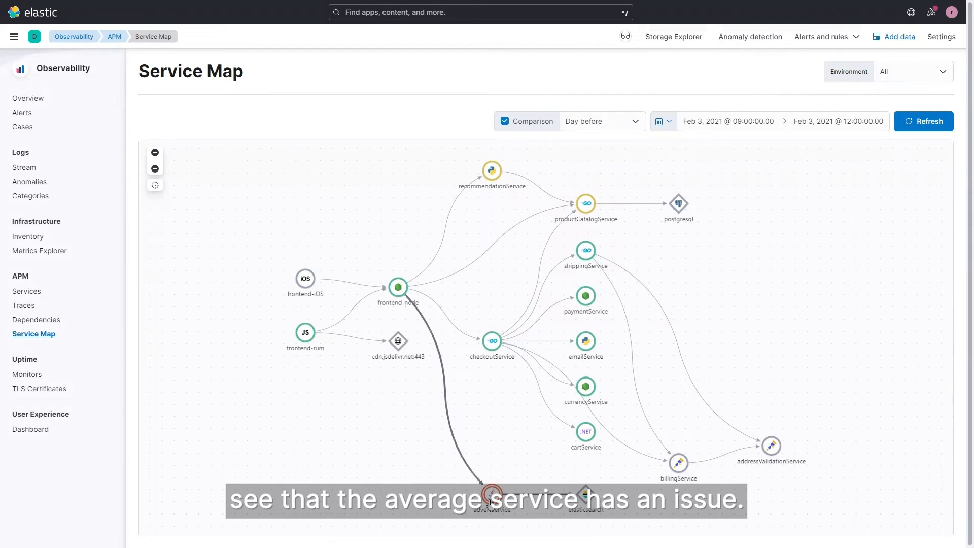
# Select the advertService node on the Service Map and go to its Service Details.
pyautogui.click(491, 495)
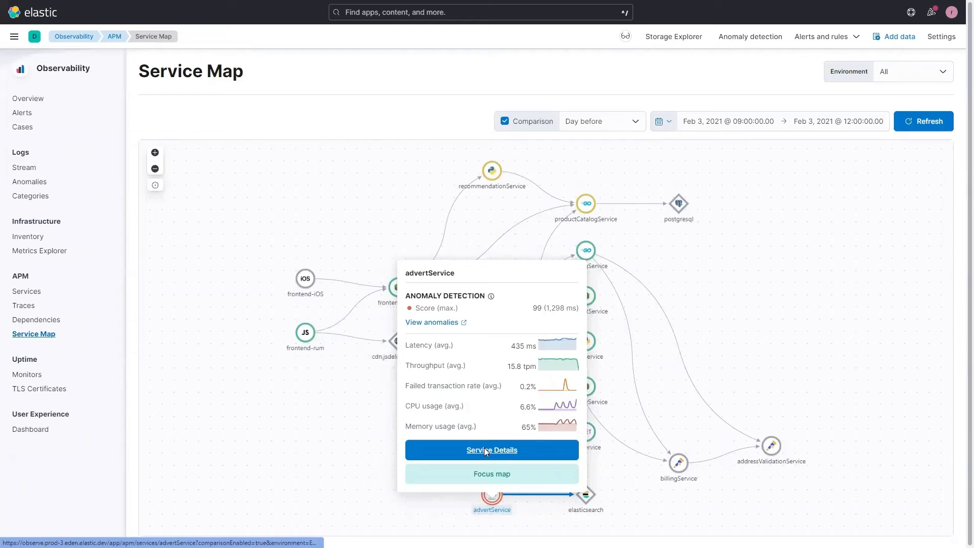
pyautogui.click(491, 450)
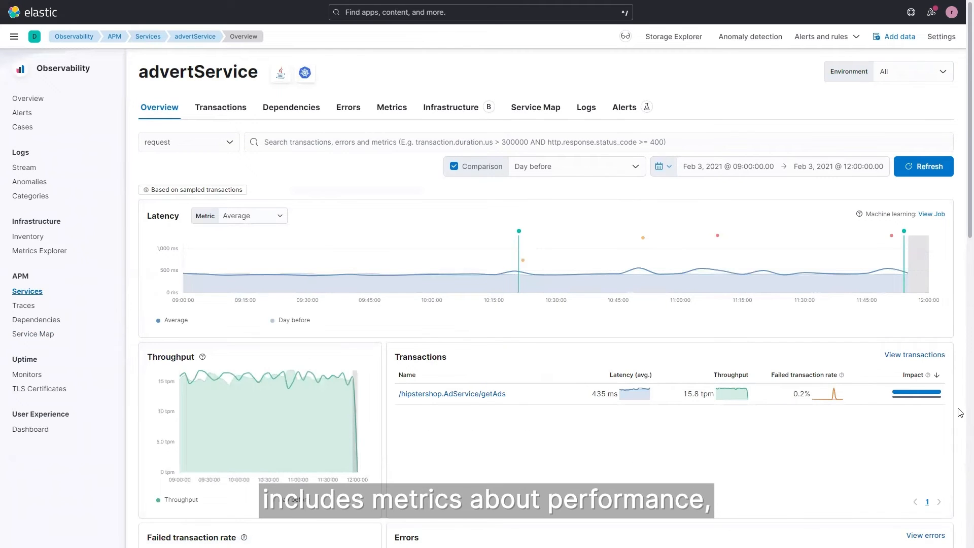
pyautogui.scroll(-3)
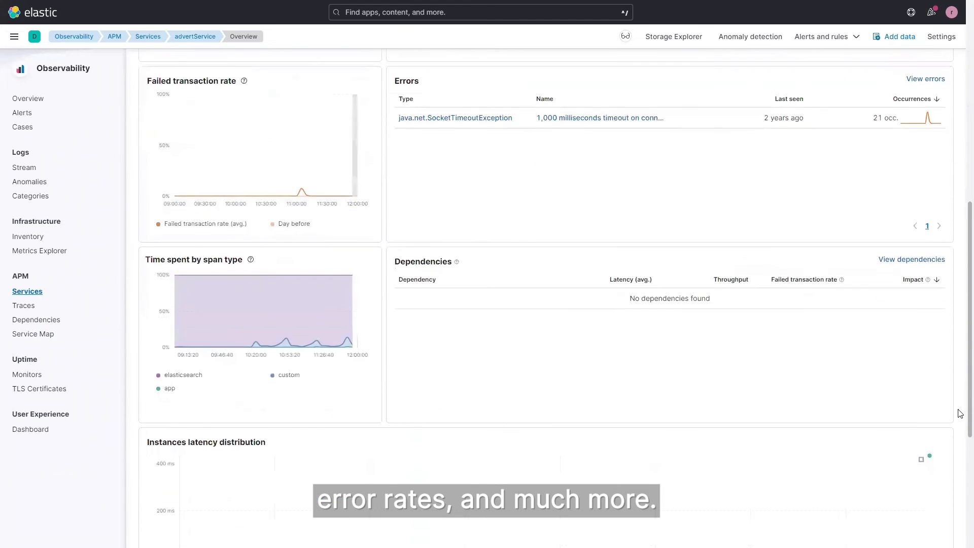
pyautogui.scroll(-3)
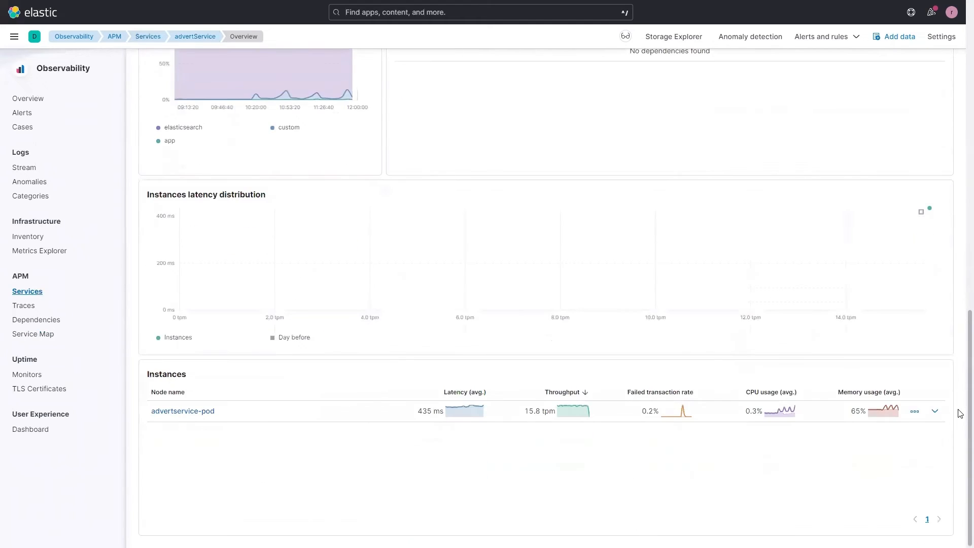
pyautogui.scroll(3)
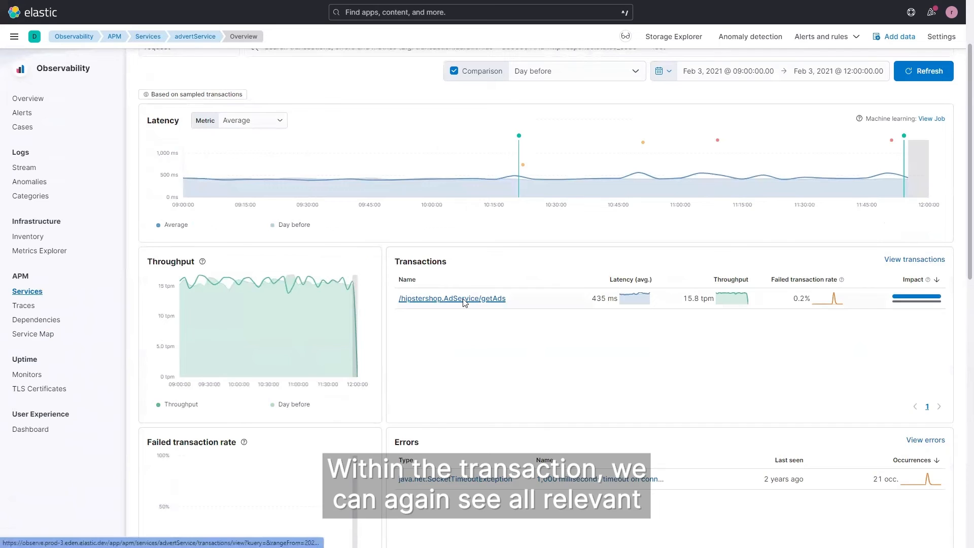
# View the /hipstershop.AdService/getAds transaction and start its Latency correlations calculation.
pyautogui.click(452, 298)
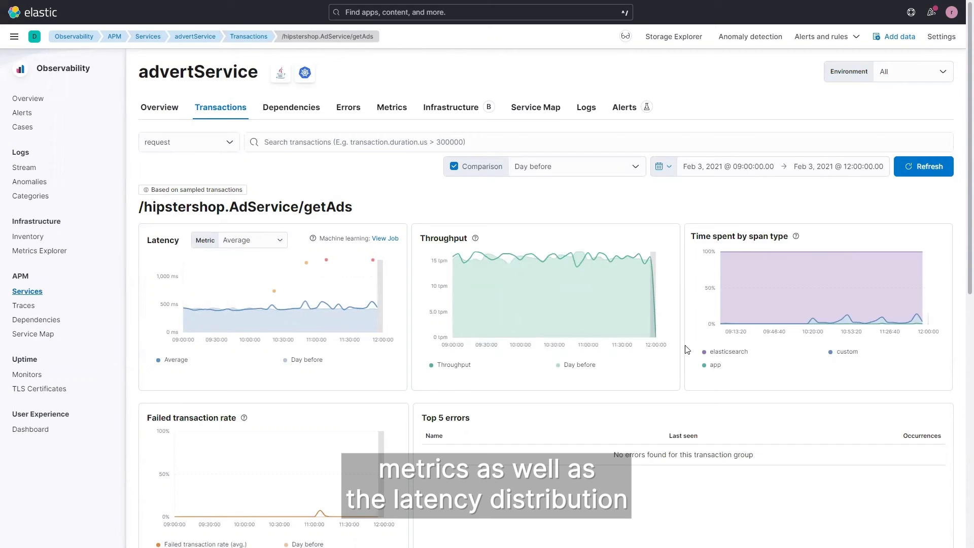
pyautogui.scroll(-3)
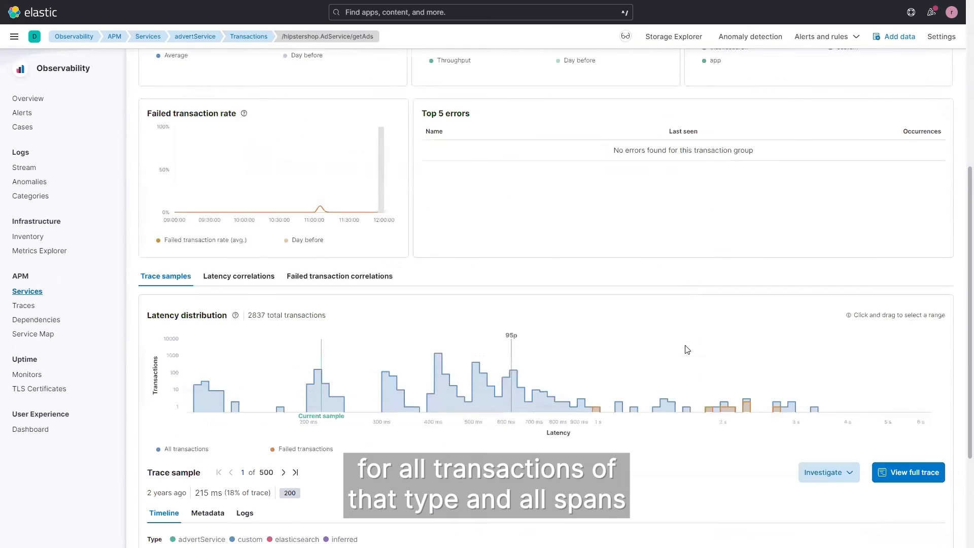
pyautogui.scroll(-3)
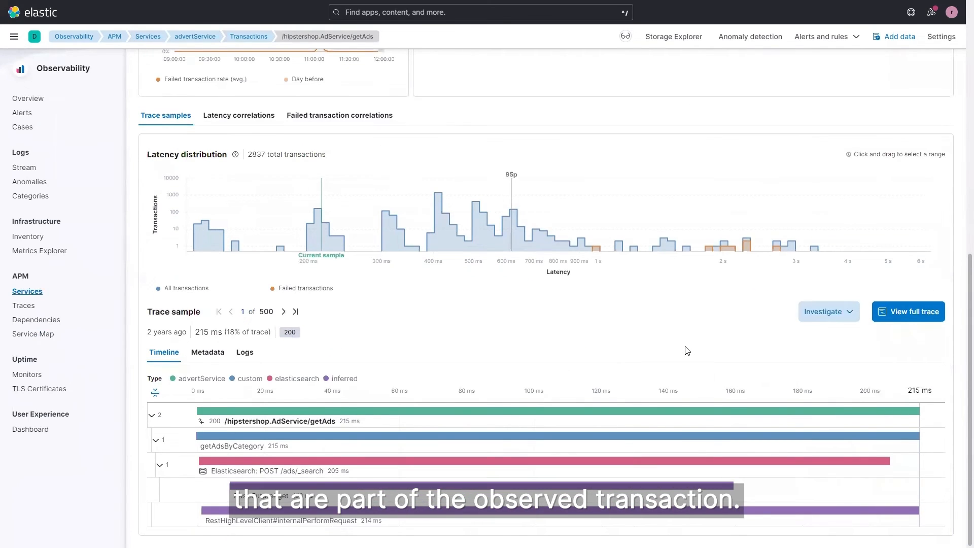
pyautogui.click(237, 115)
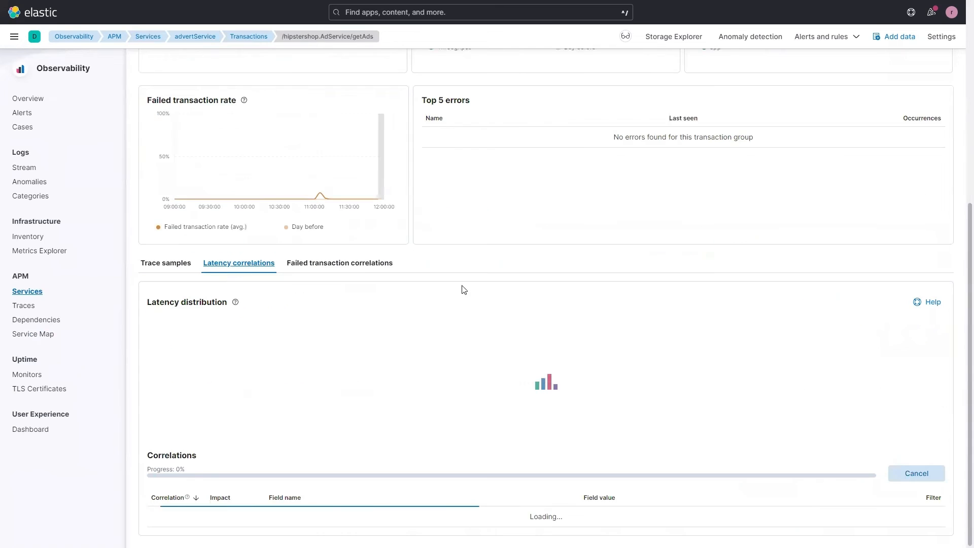